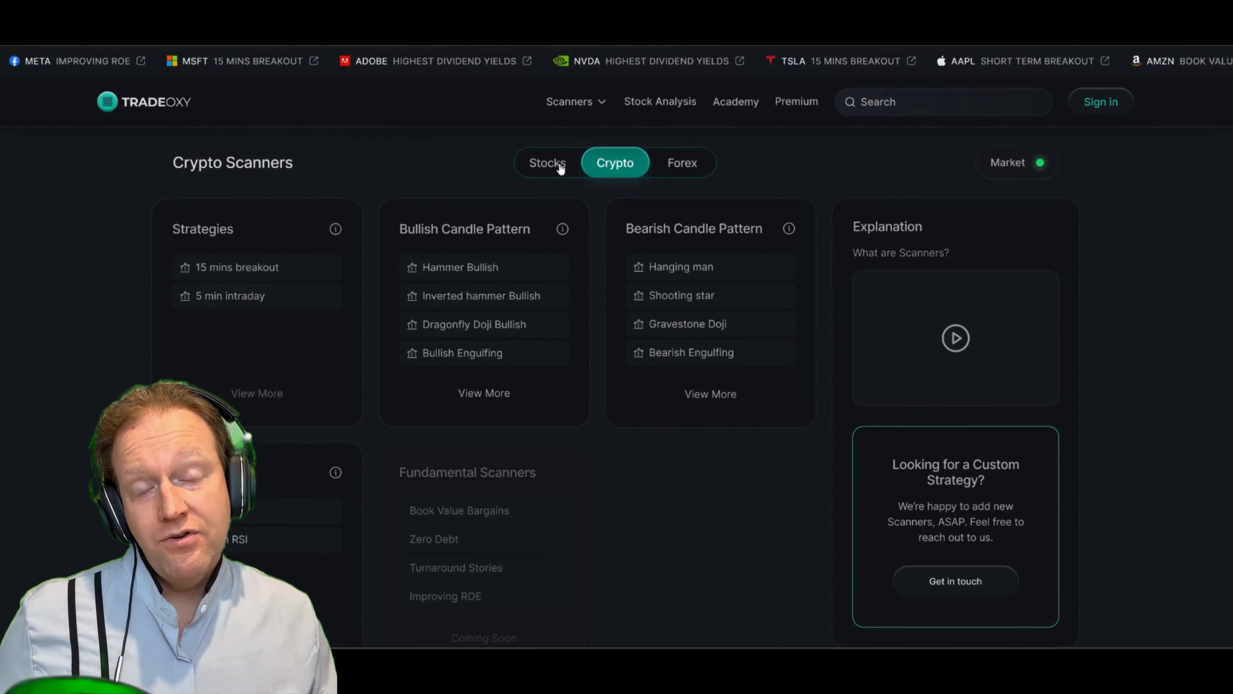
Switch to Stocks scanners, view the 15 mins breakout results, return to scanners and reselect Stocks.
{"action": "left_click", "coordinate": [546, 163]}
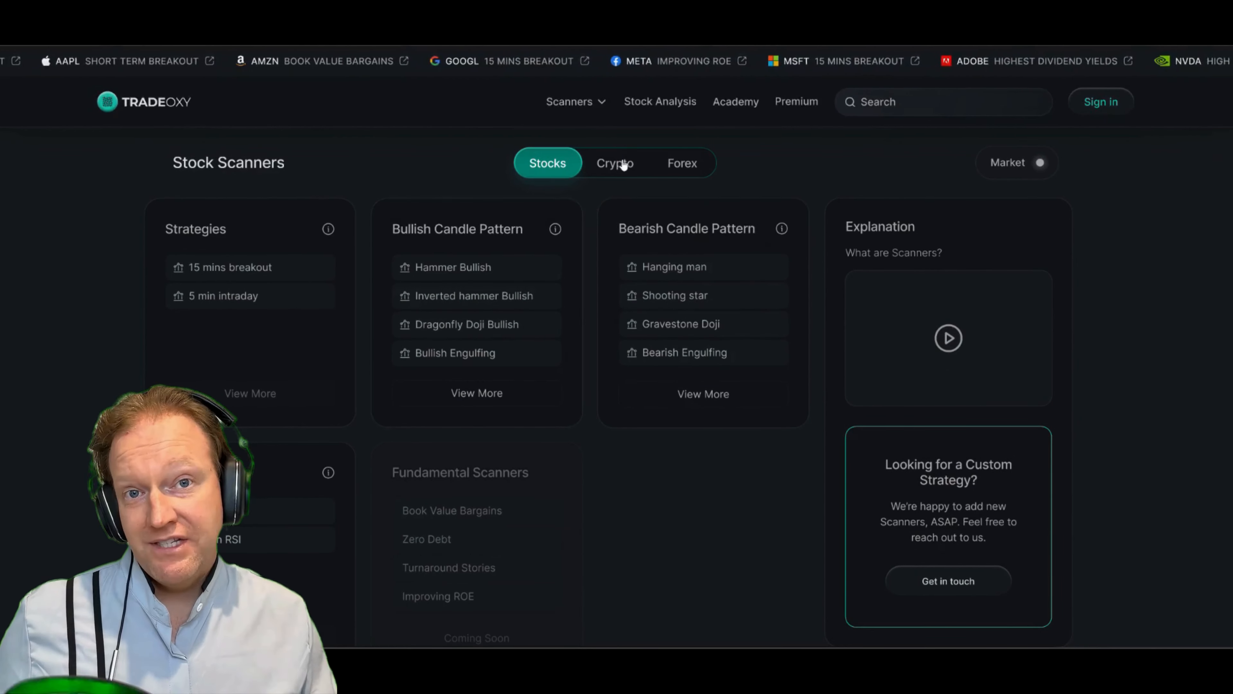
{"action": "left_click", "coordinate": [230, 267]}
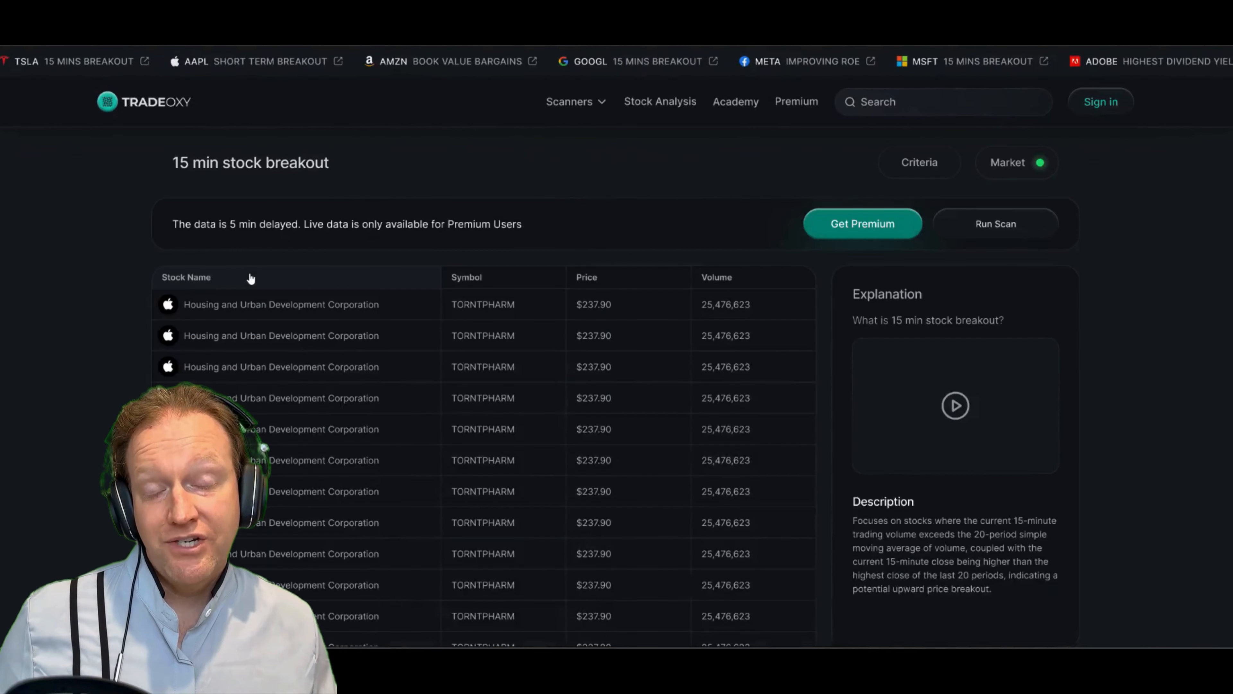
{"action": "left_click", "coordinate": [570, 102]}
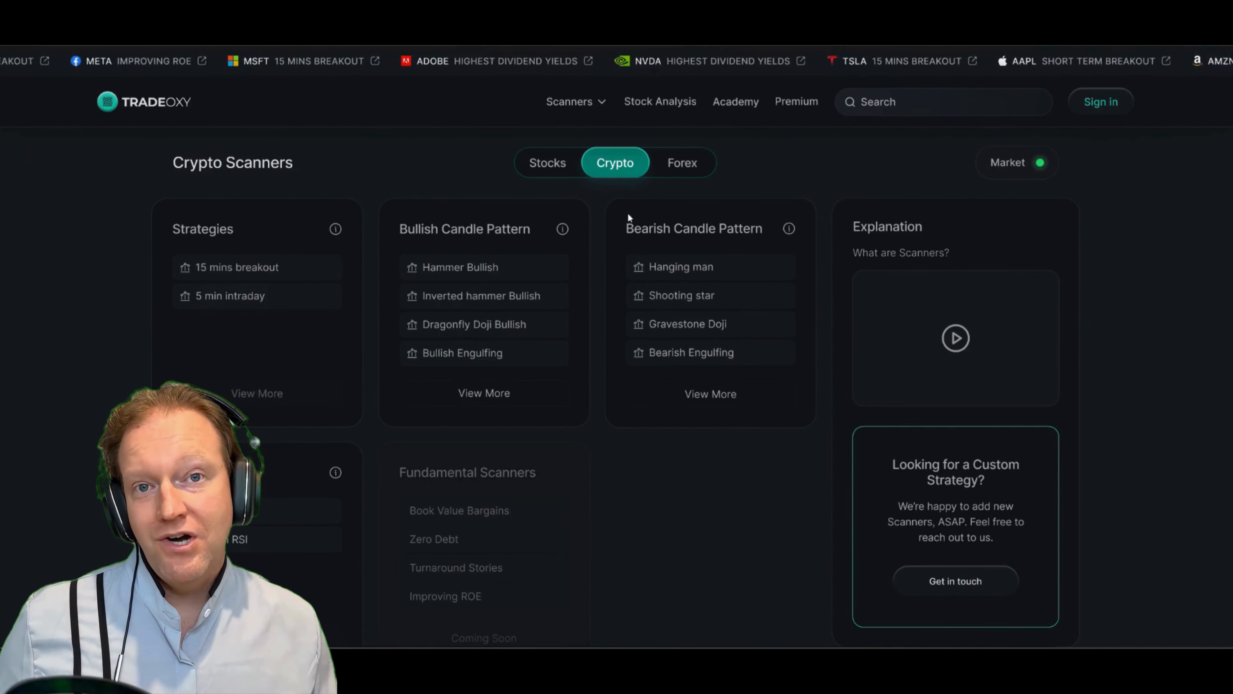
{"action": "left_click", "coordinate": [548, 162]}
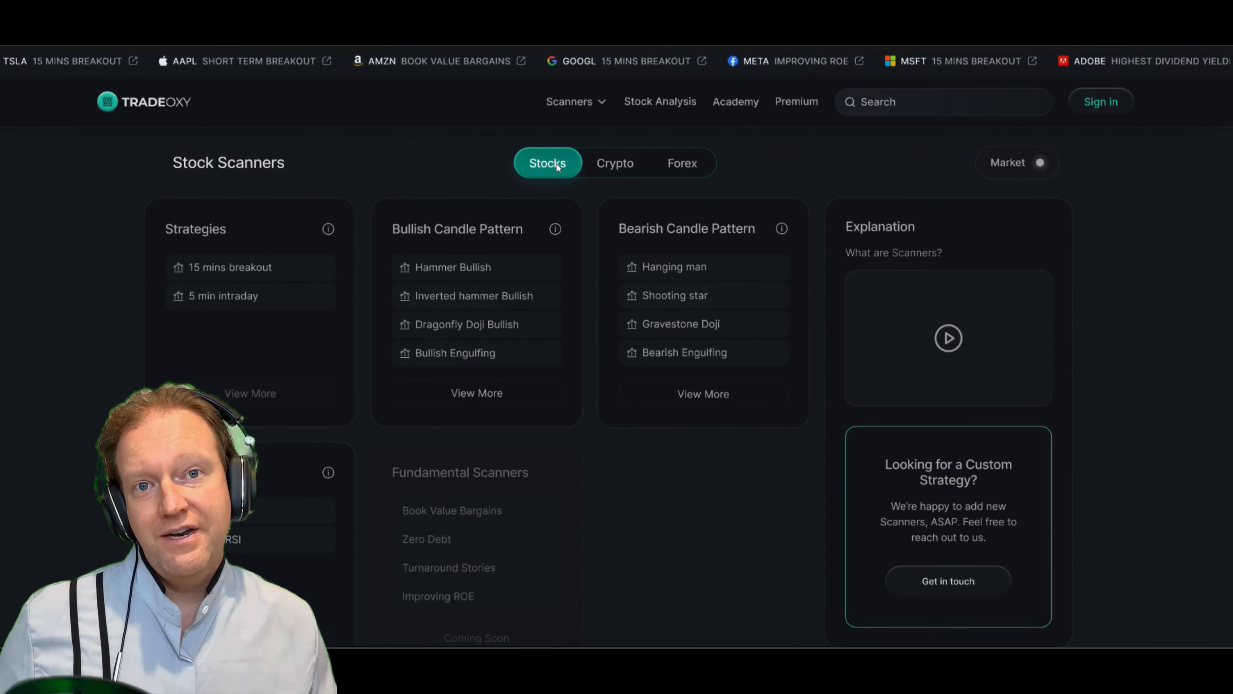